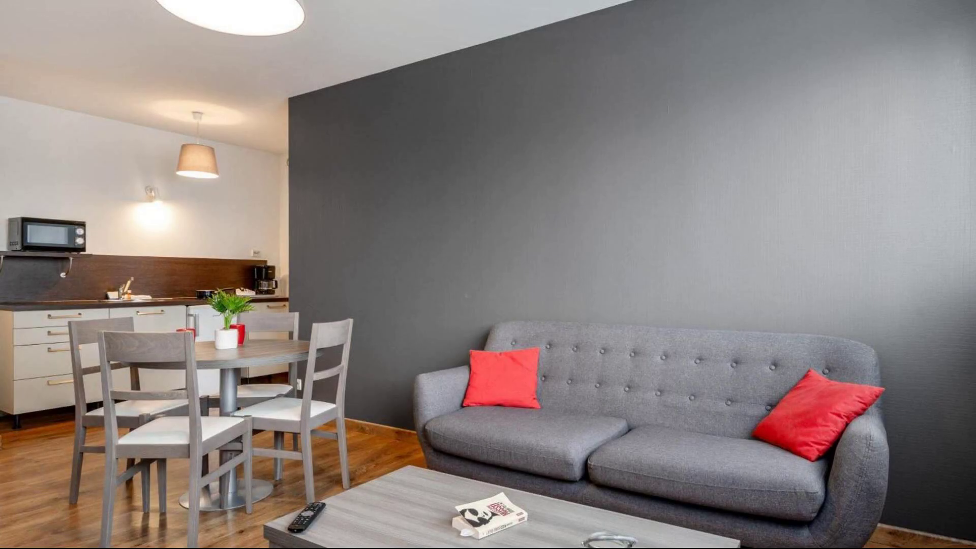
pyautogui.click(488, 275)
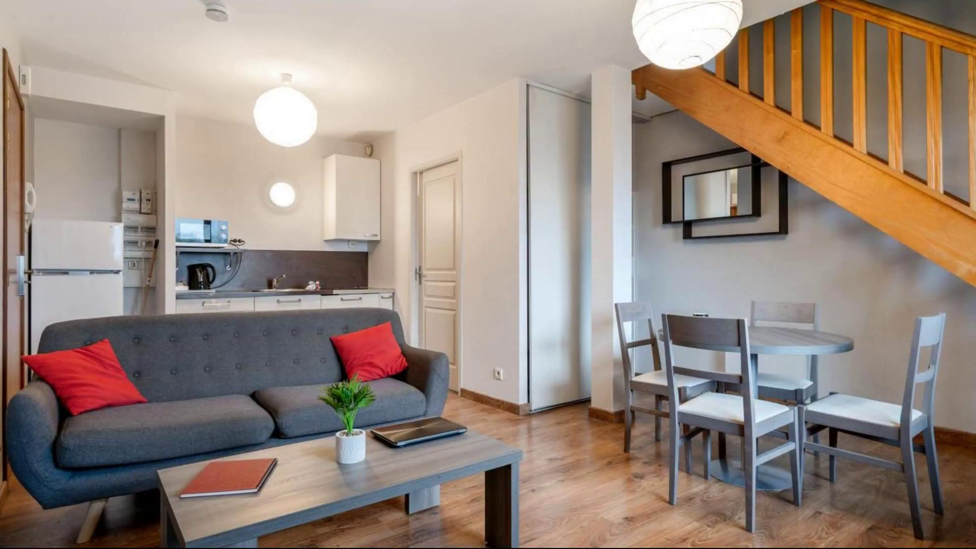